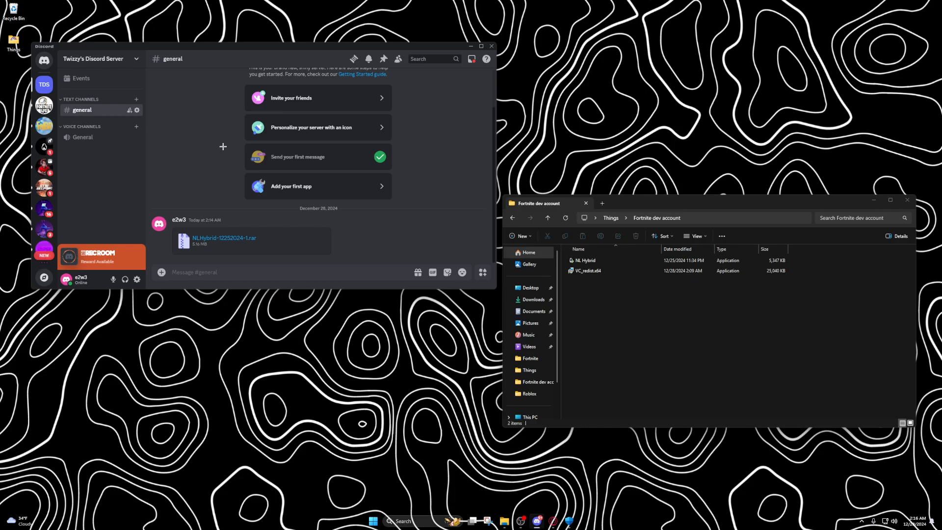
mouse_move(229, 149)
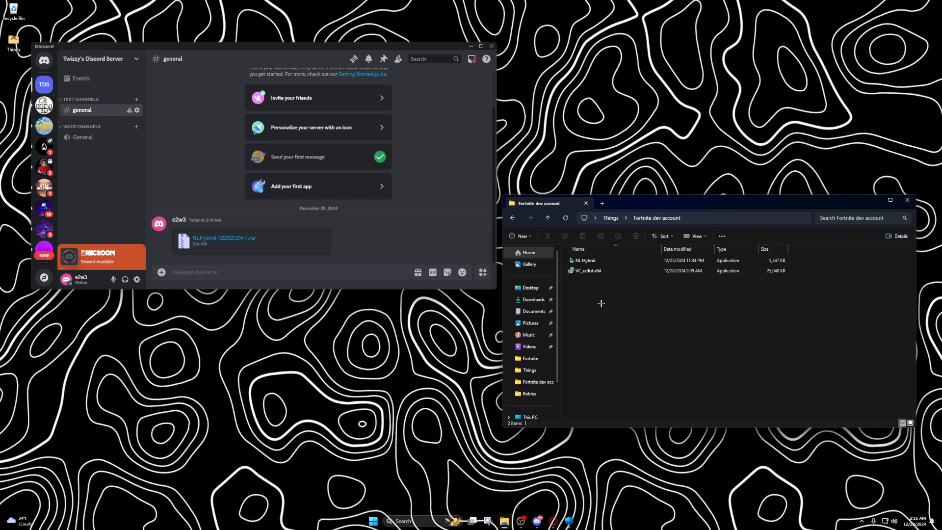
mouse_move(601, 307)
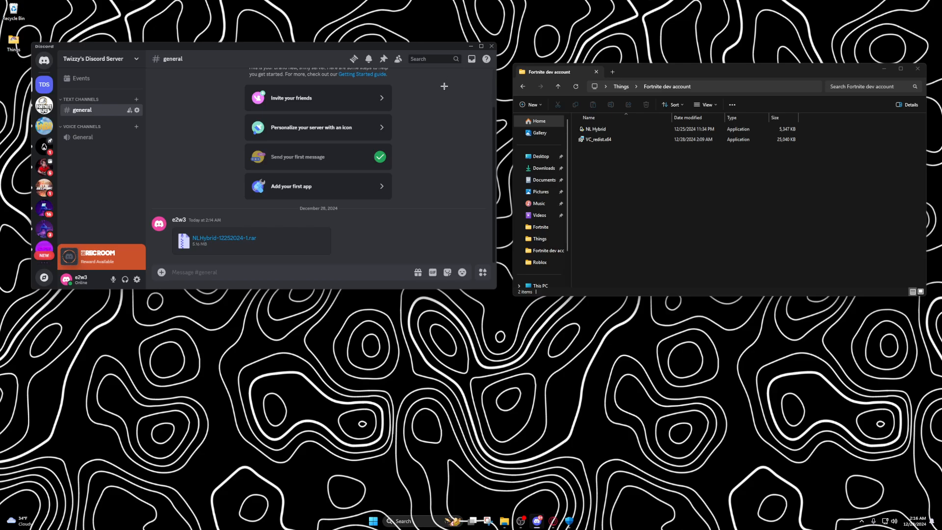
mouse_move(263, 127)
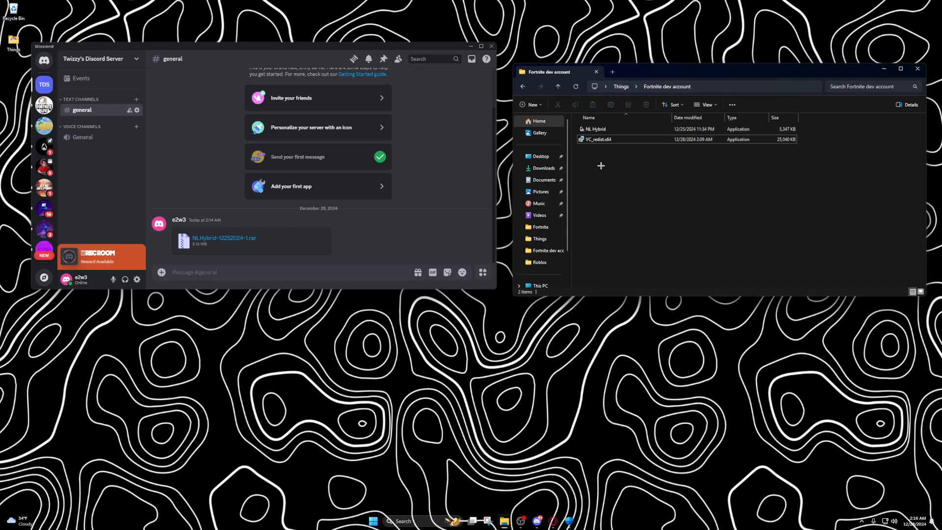
Dismiss Discord's file size limit notice and reselect the VC_redist.x64 file in the folder.
left_click(598, 139)
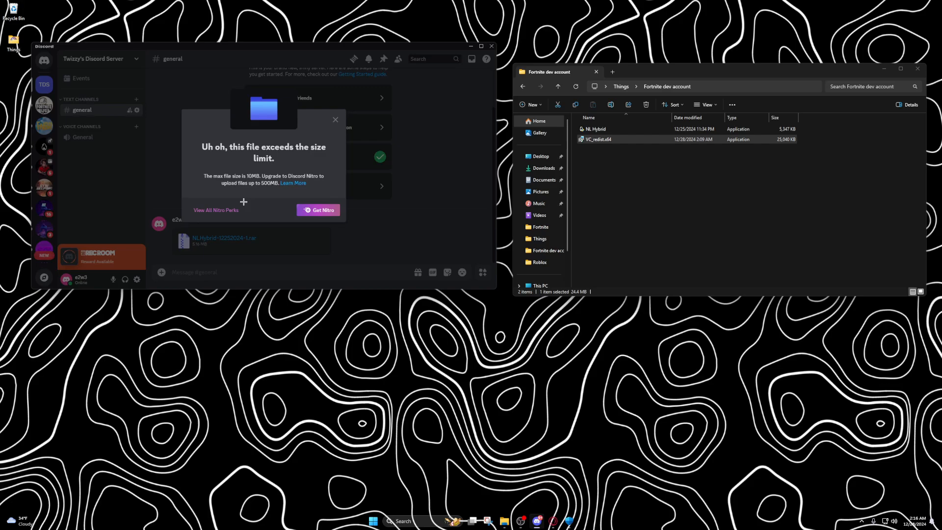
left_click(335, 120)
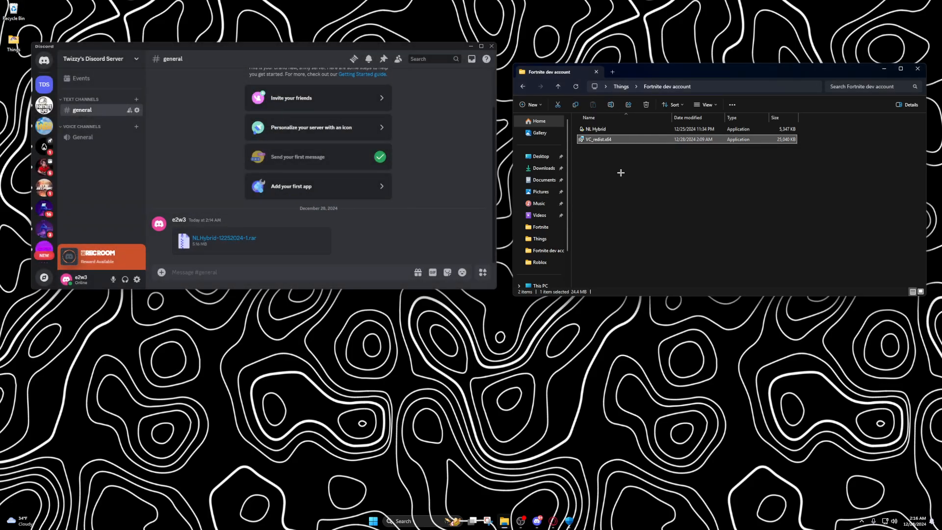
left_click(620, 173)
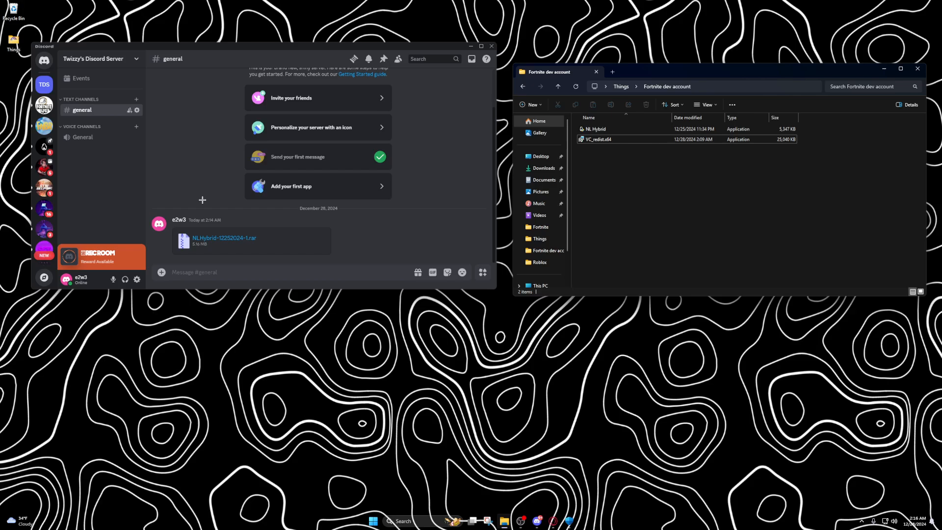
left_click(597, 139)
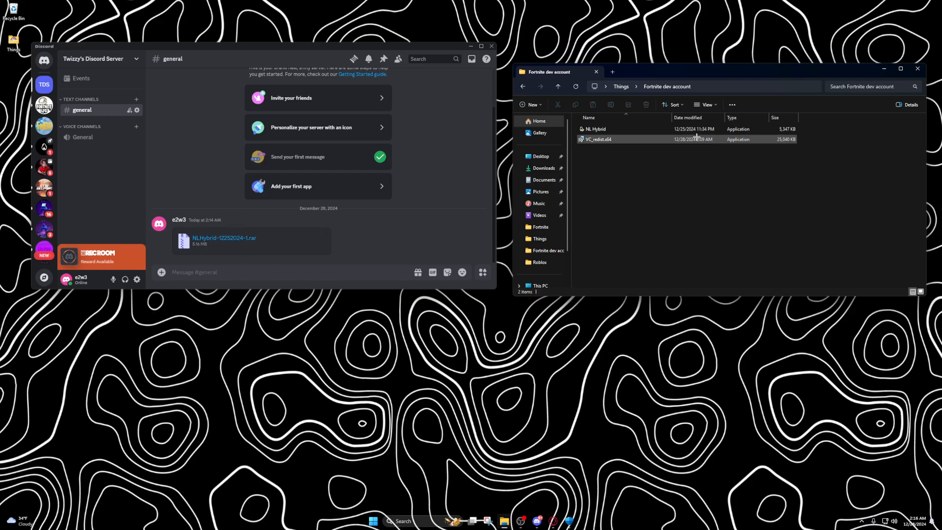
mouse_move(223, 239)
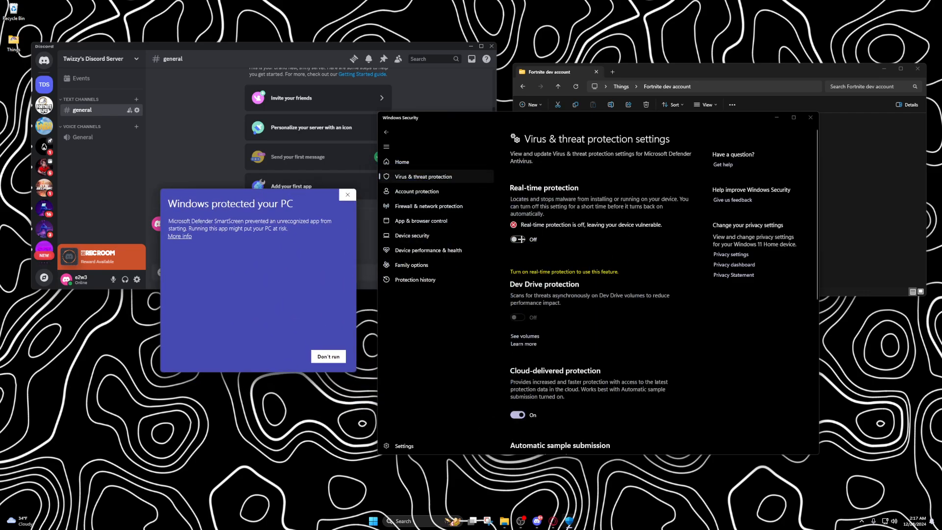
Close Windows Security and run NL Hybrid.exe anyway past the SmartScreen warning.
scroll("down", 3)
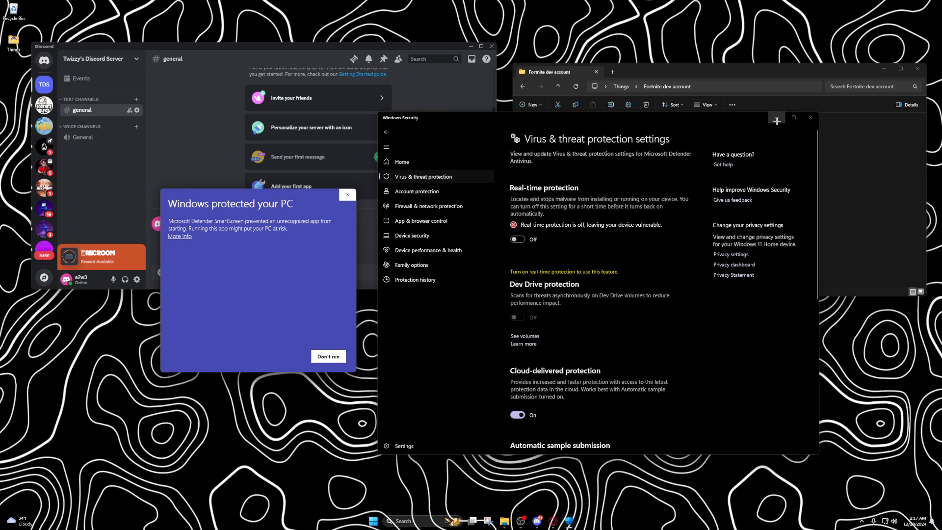
left_click(809, 117)
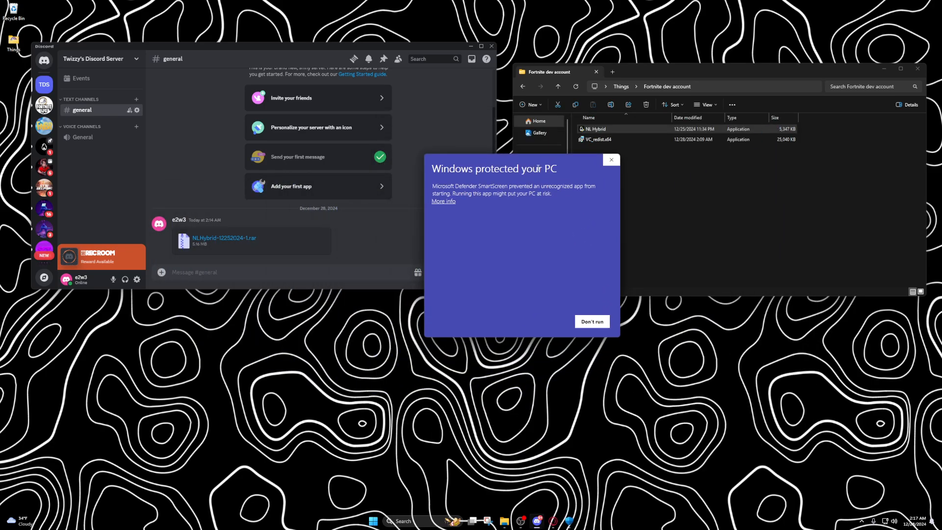
left_click(443, 201)
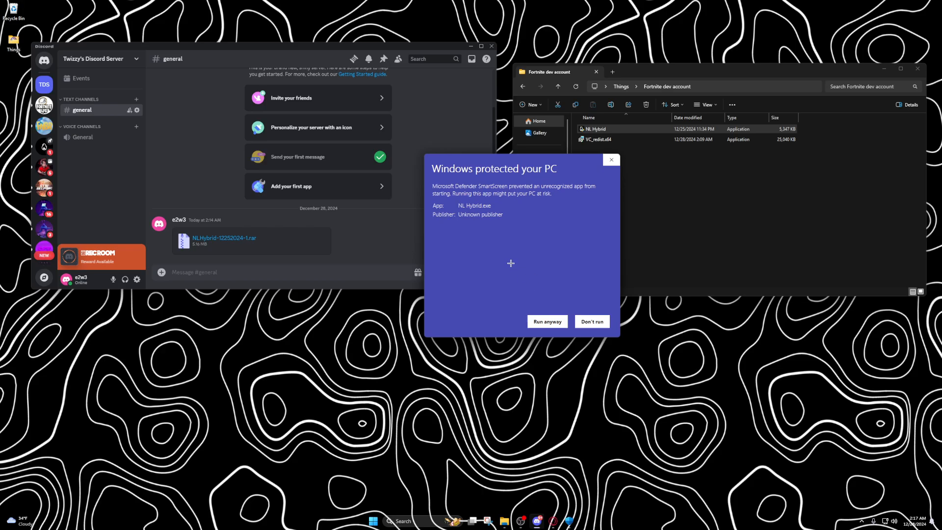
left_click(590, 322)
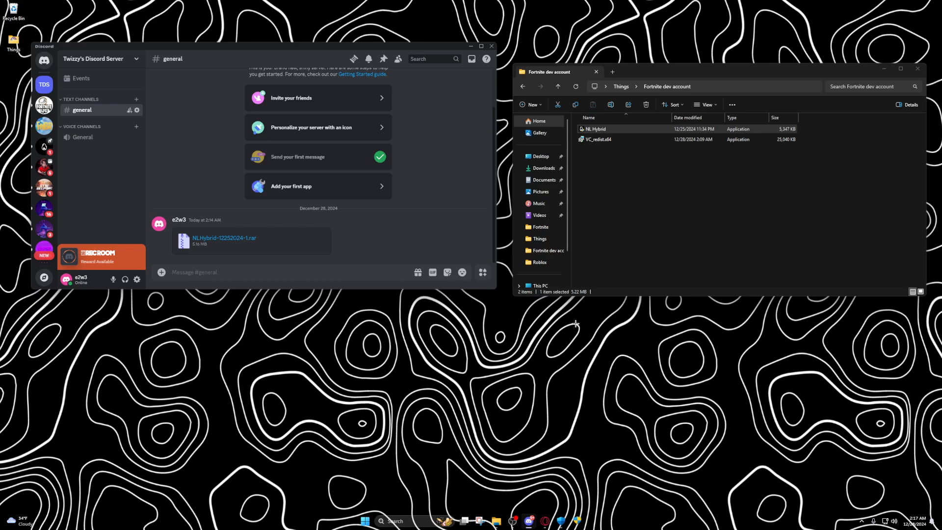
Launch NL Hybrid, glance at its Premium page, and request a key from the main page.
double_click(594, 129)
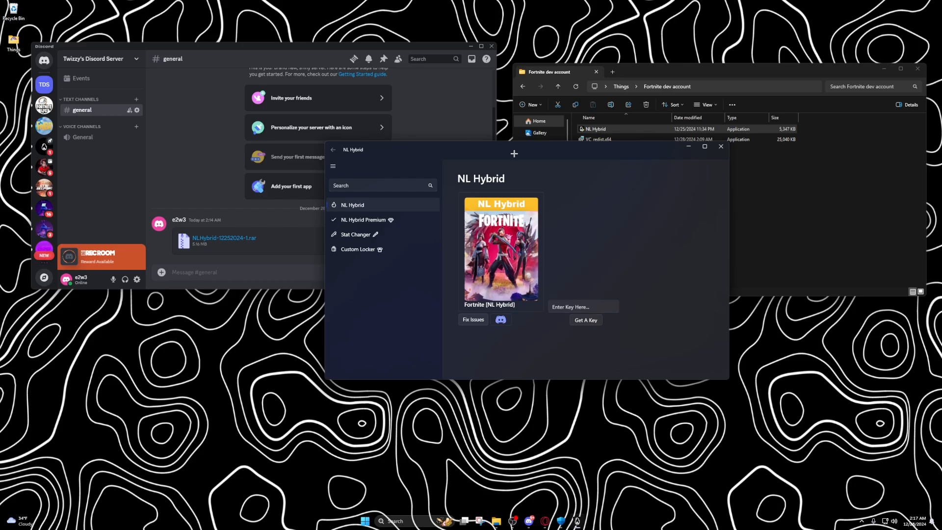
left_click(363, 219)
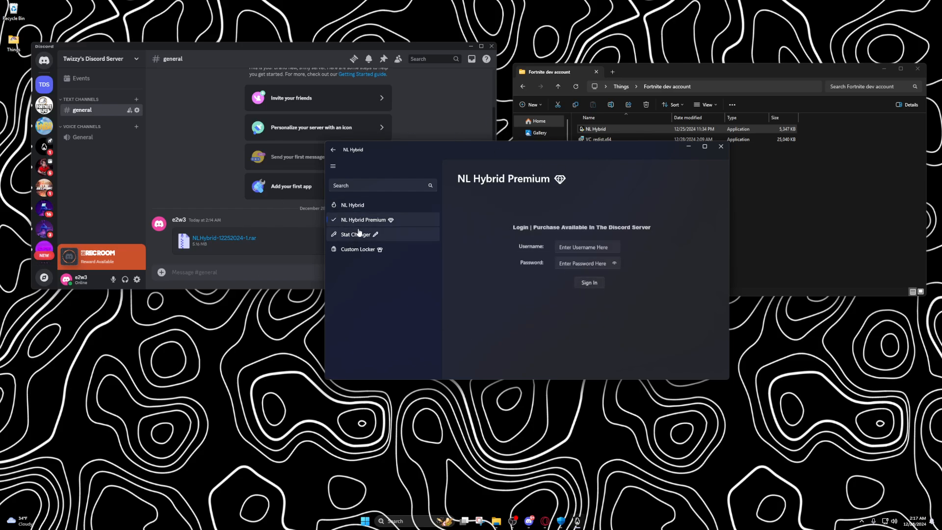
left_click(352, 205)
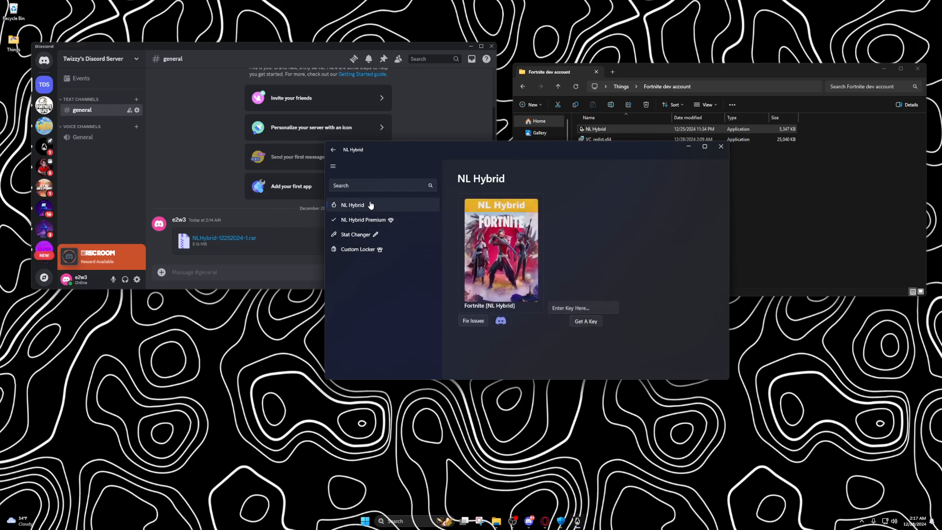
left_click(584, 320)
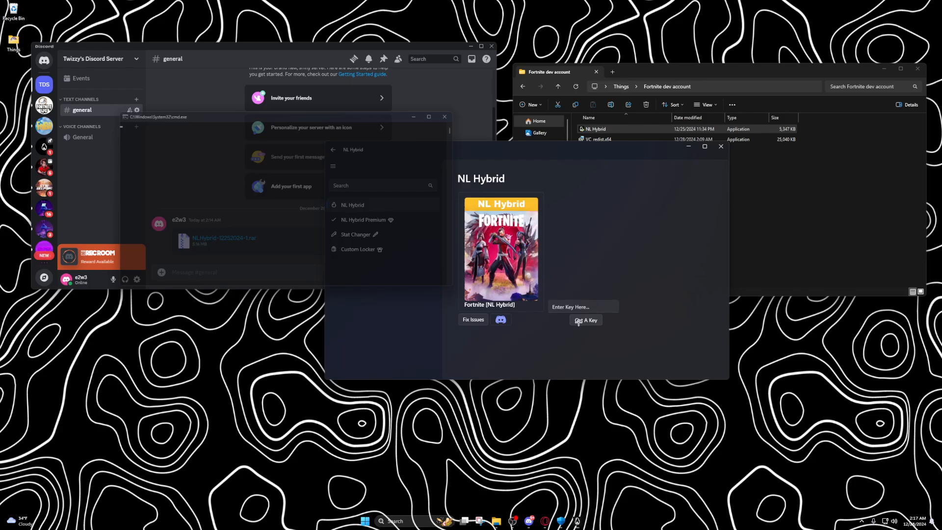
left_click(584, 320)
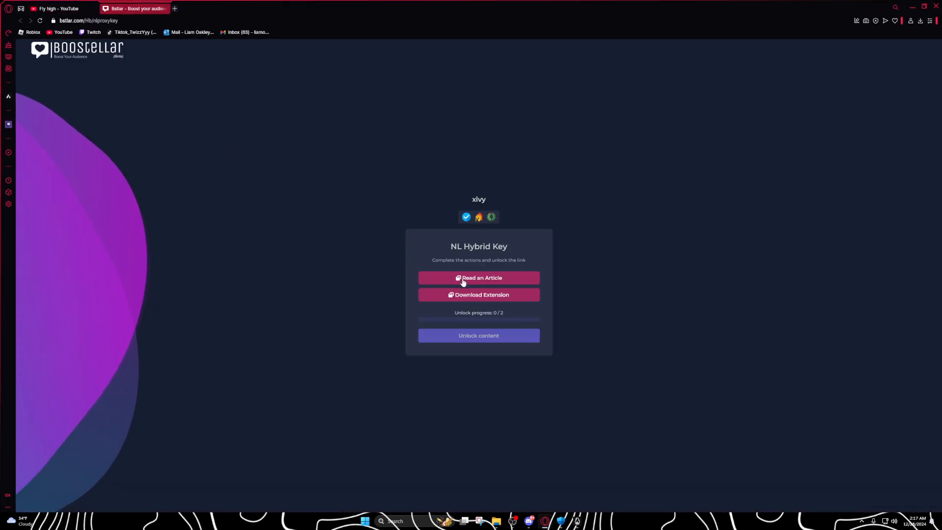
Complete the read-an-article and download-extension tasks so unlock progress reaches 2/2.
left_click(478, 277)
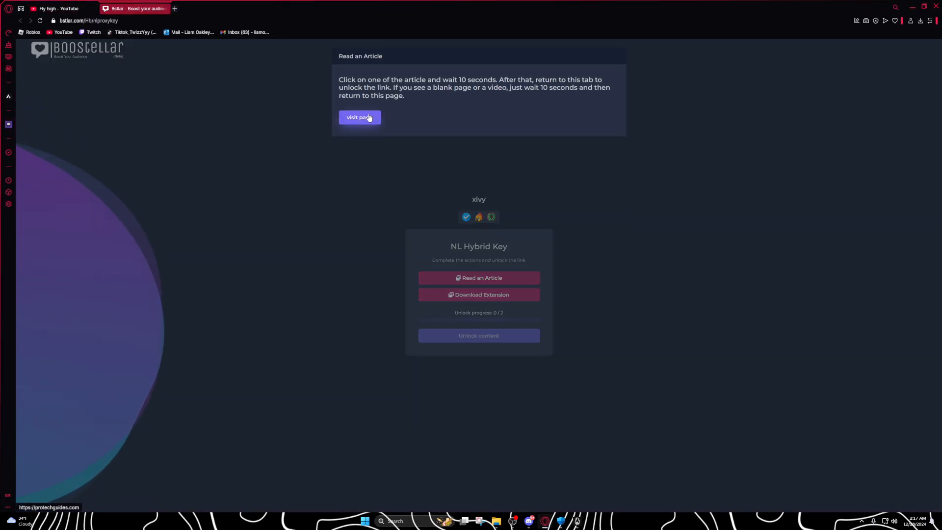
left_click(359, 117)
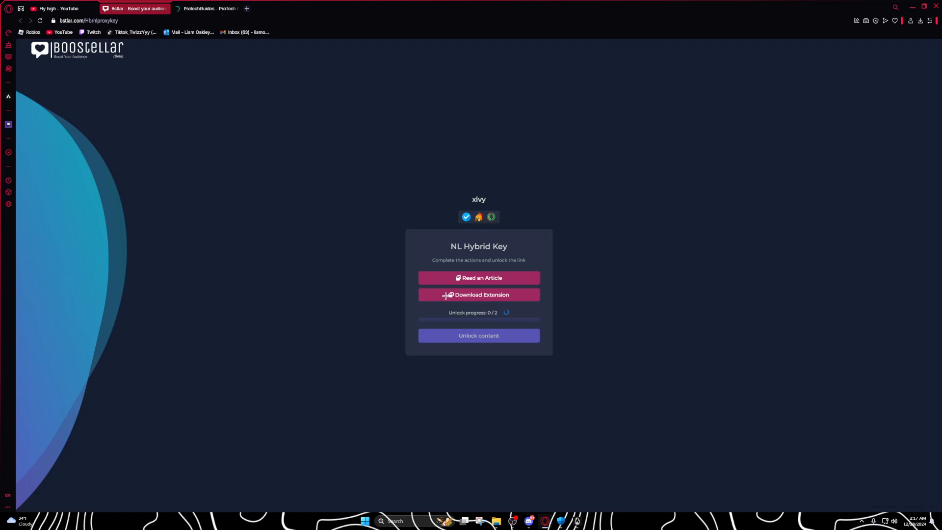
left_click(478, 294)
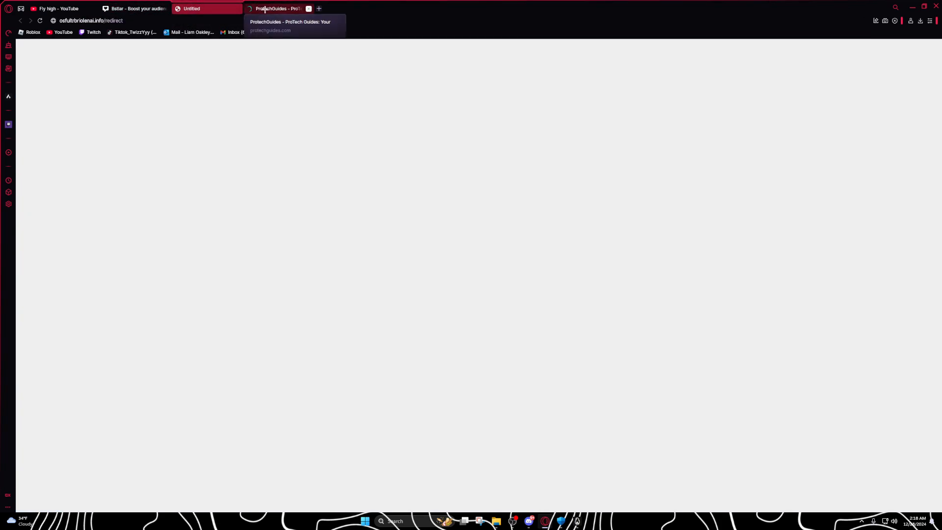
left_click(133, 9)
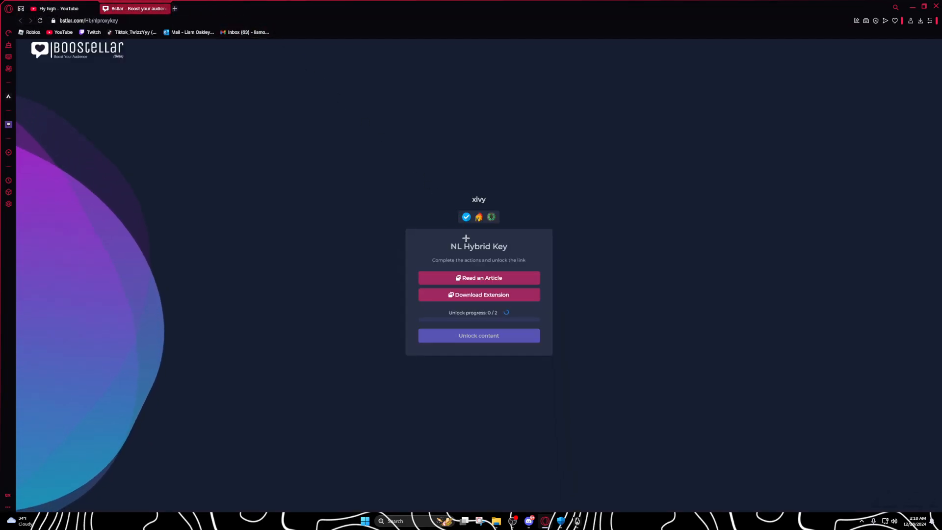
left_click(477, 278)
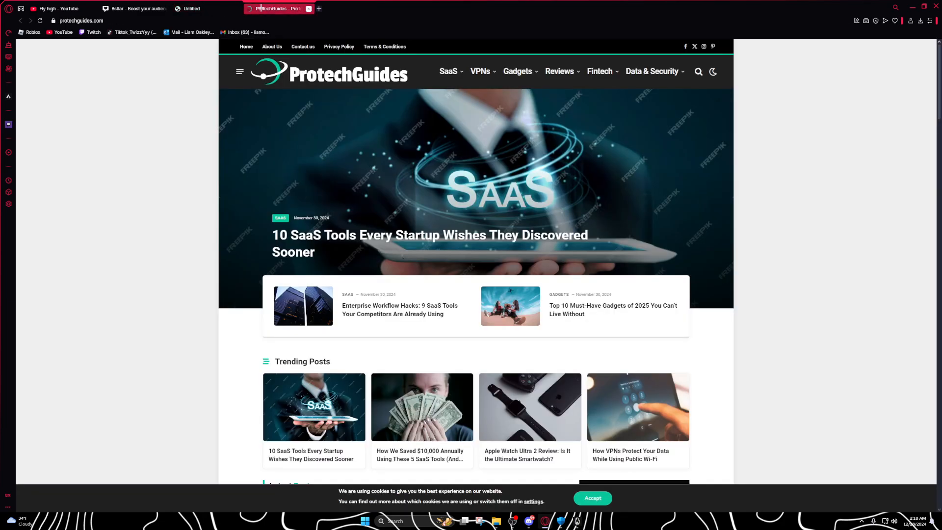
left_click(136, 9)
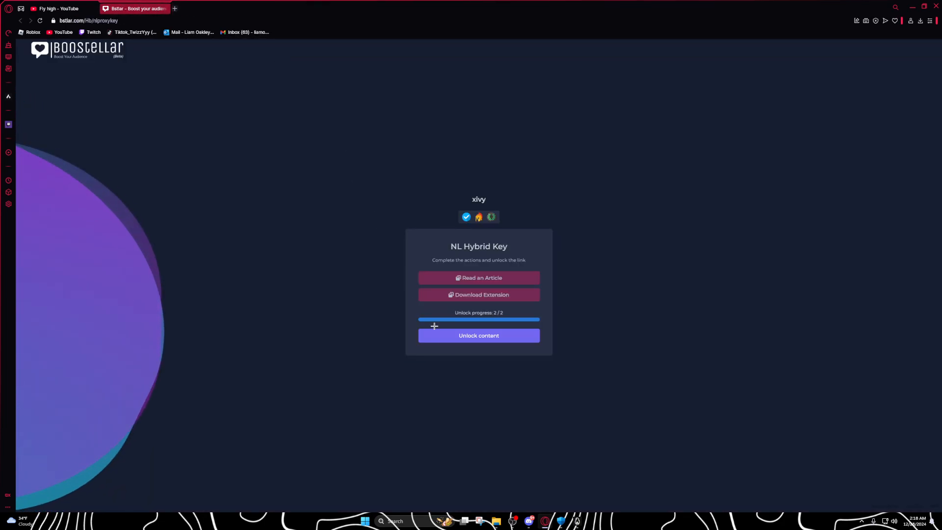
Unlock the NL Hybrid key content and copy the generated key to the clipboard.
left_click(478, 336)
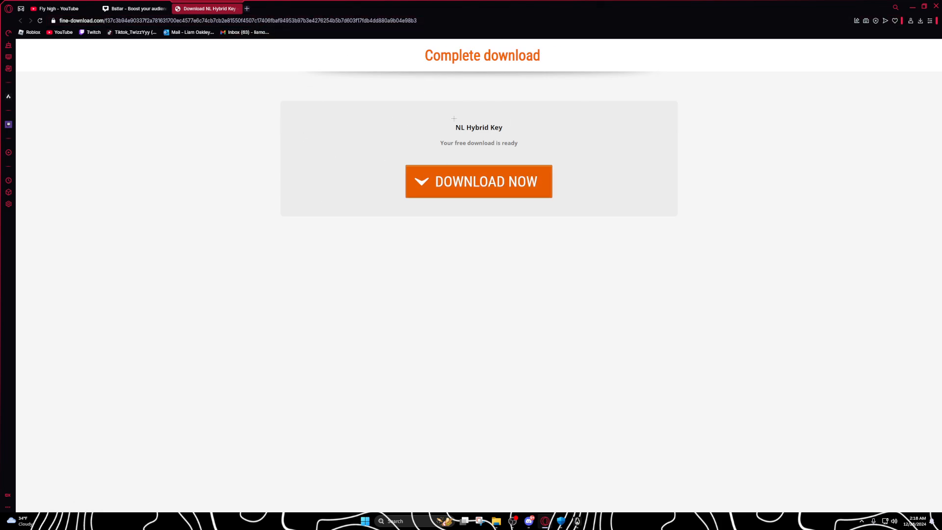
left_click(478, 181)
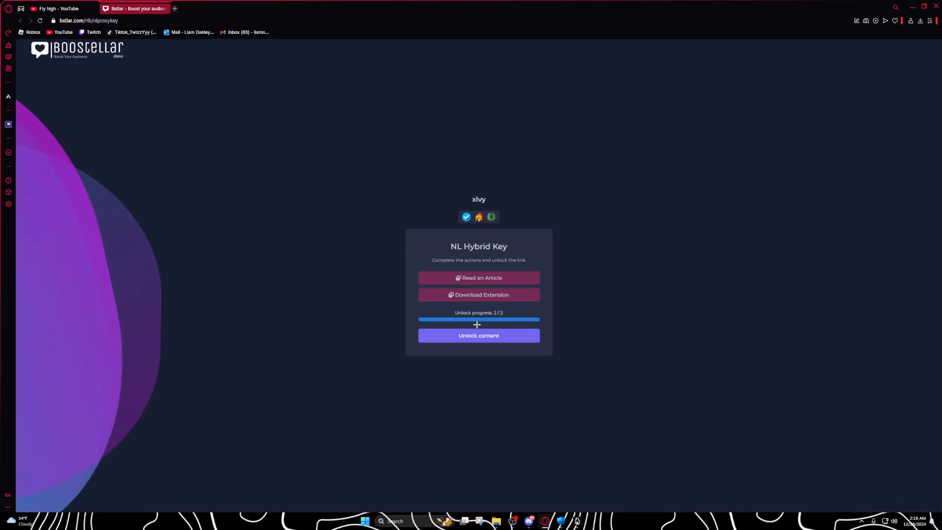
left_click(477, 335)
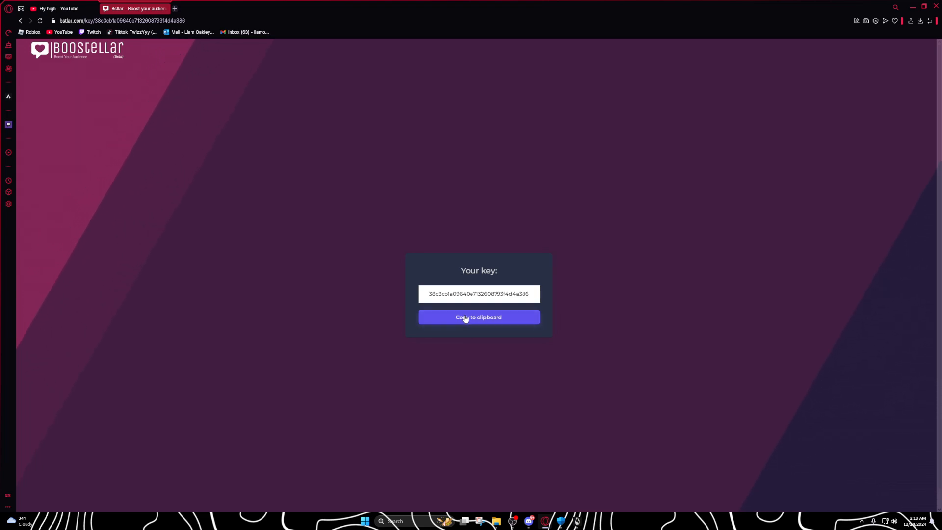
left_click(478, 317)
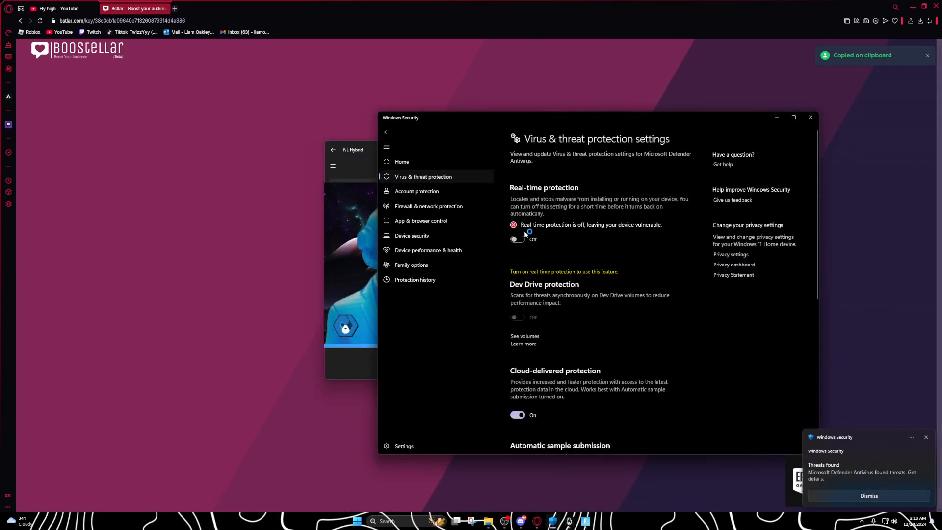
Close Windows Security and let the NL Hybrid loader initialize to its waiting-for-game status.
left_click(809, 116)
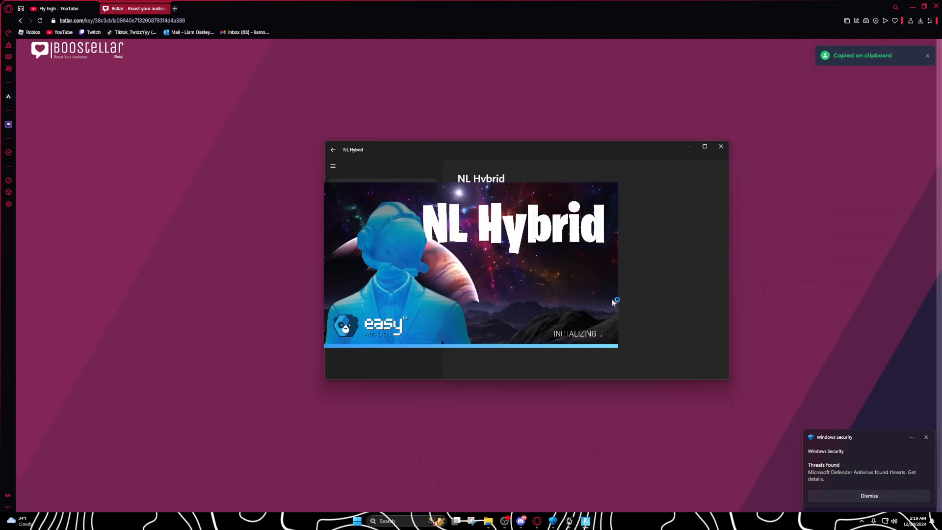
left_click(57, 9)
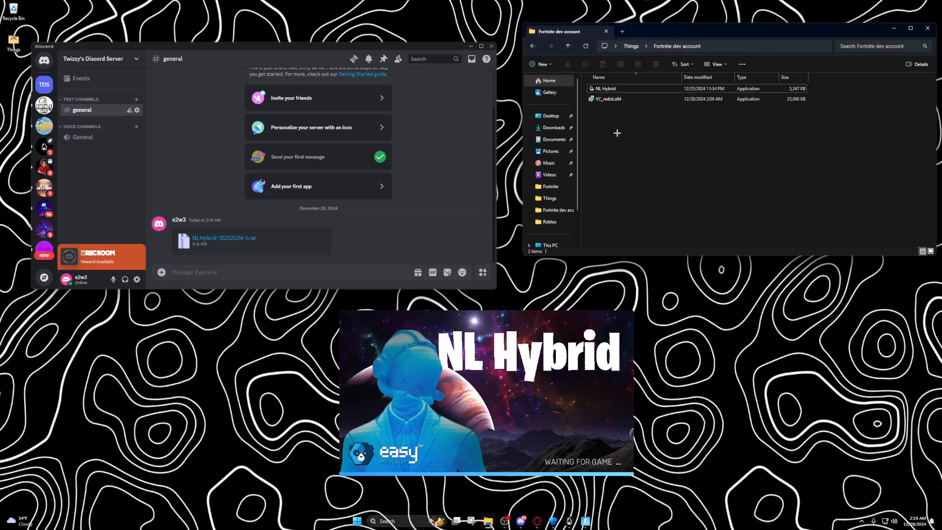
Allow NL Hybrid through Windows Firewall so Fortnite begins connecting.
left_click(608, 99)
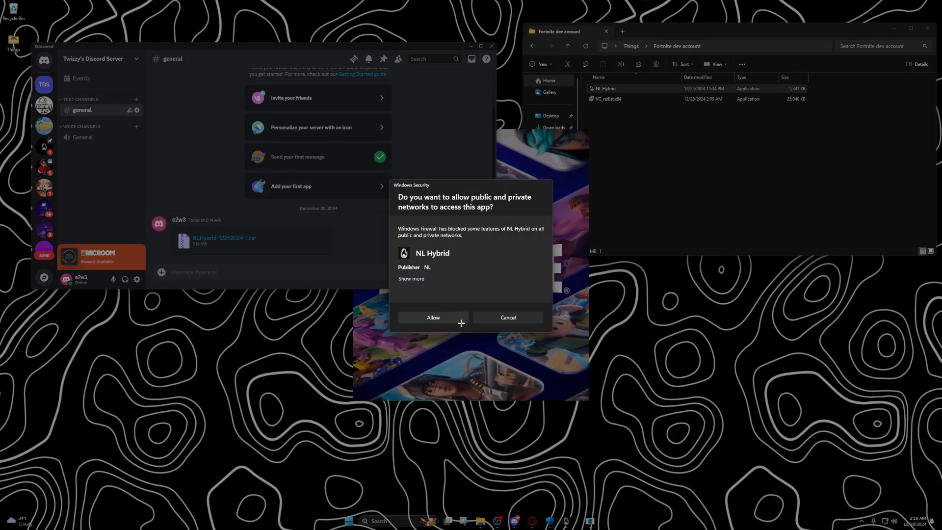
left_click(432, 317)
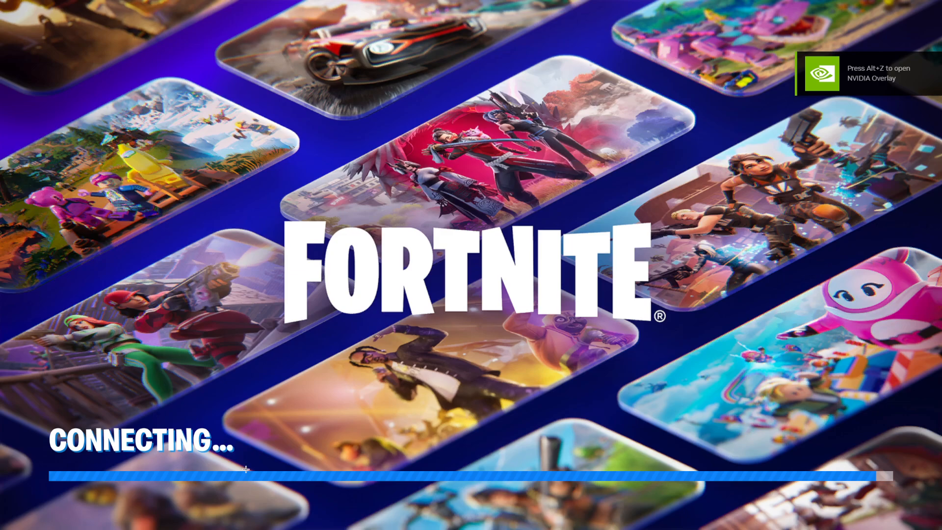
View the Passes tab in the Fortnite lobby, then close the game so NL Hybrid finishes cleaning up.
left_click(356, 521)
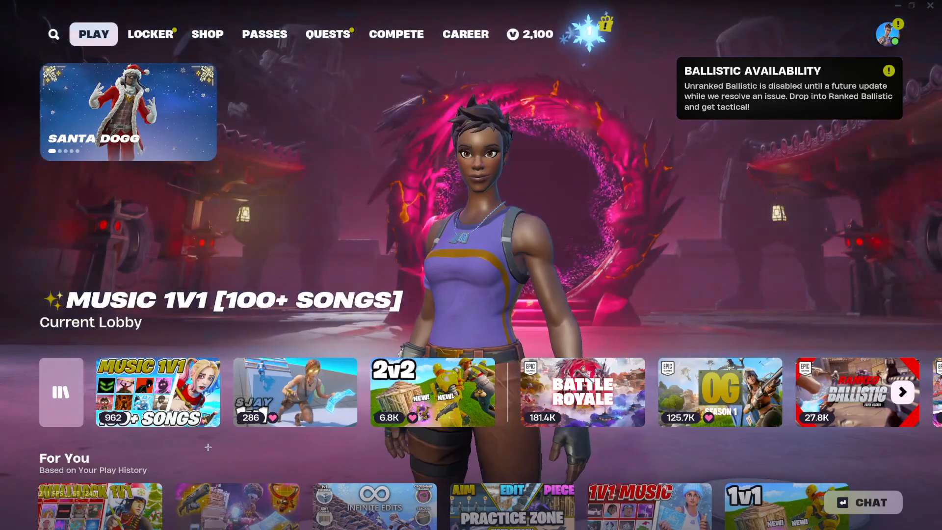
left_click(264, 33)
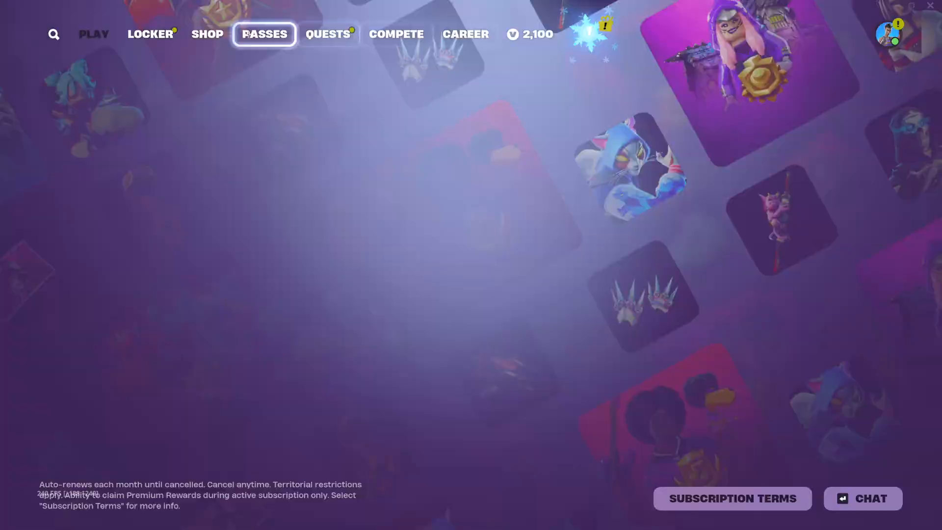
left_click(93, 33)
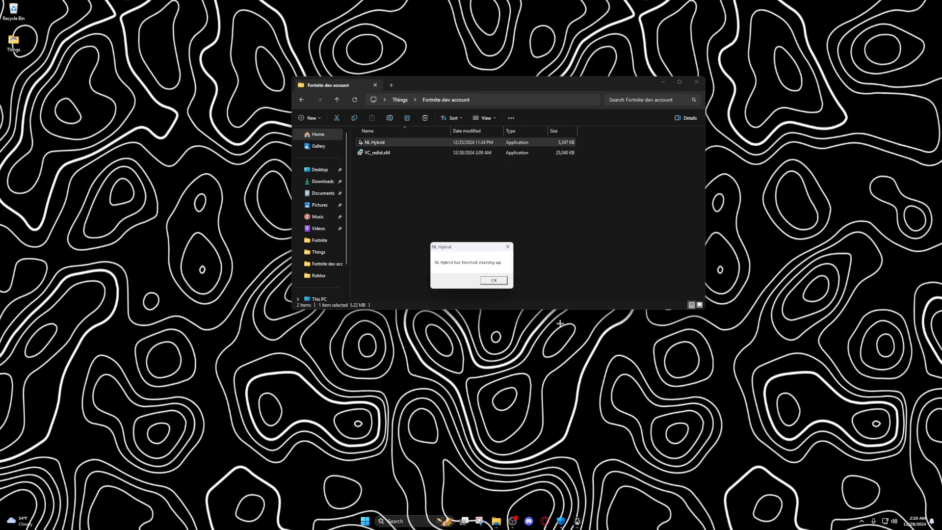
Dismiss the cleanup message, run Fix Issues on the Fortnite install, and confirm no issues found.
left_click(494, 279)
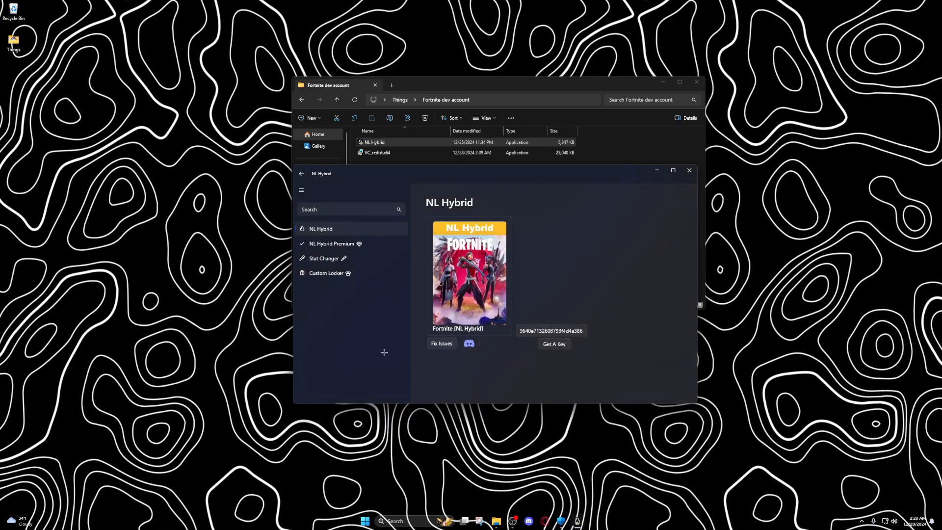
left_click(441, 343)
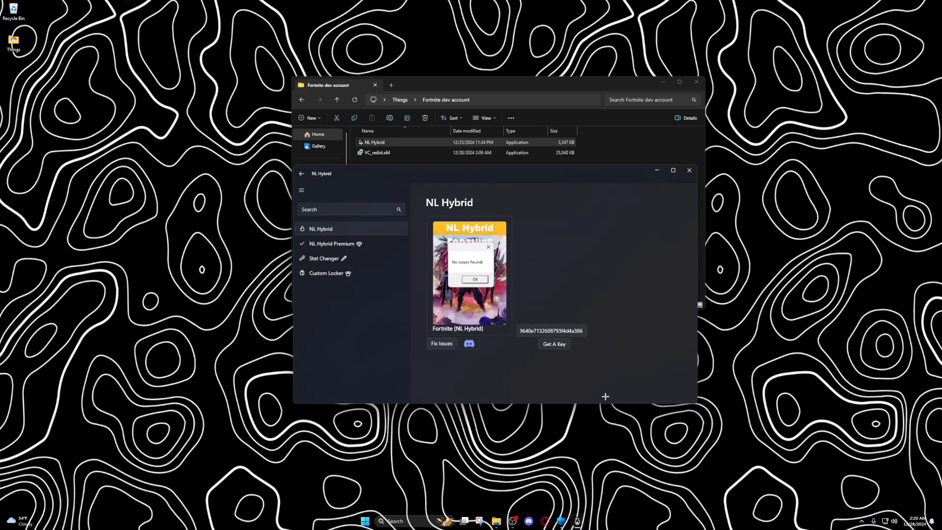
left_click(475, 278)
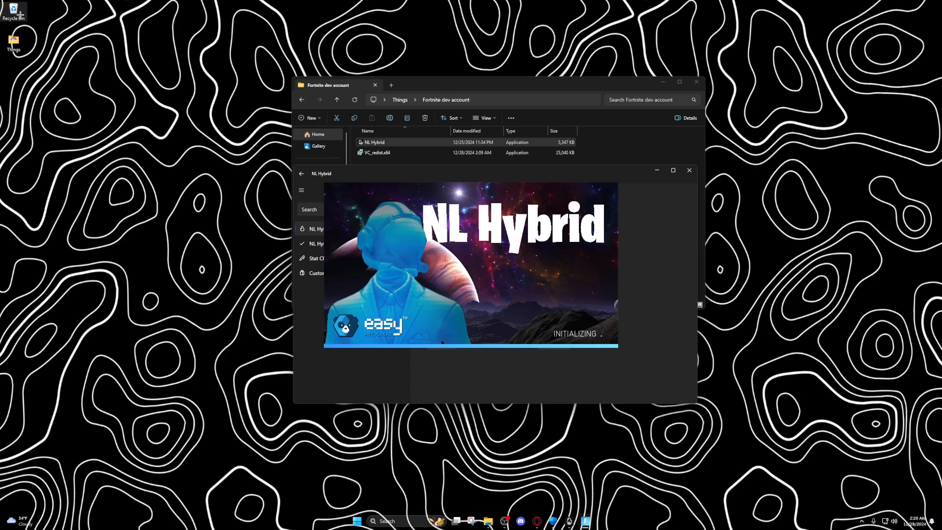
mouse_move(726, 355)
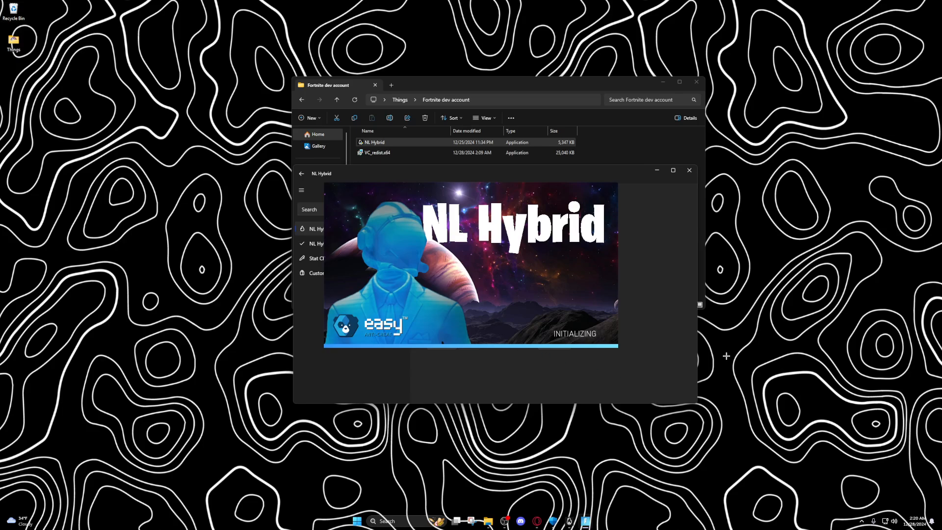
mouse_move(605, 81)
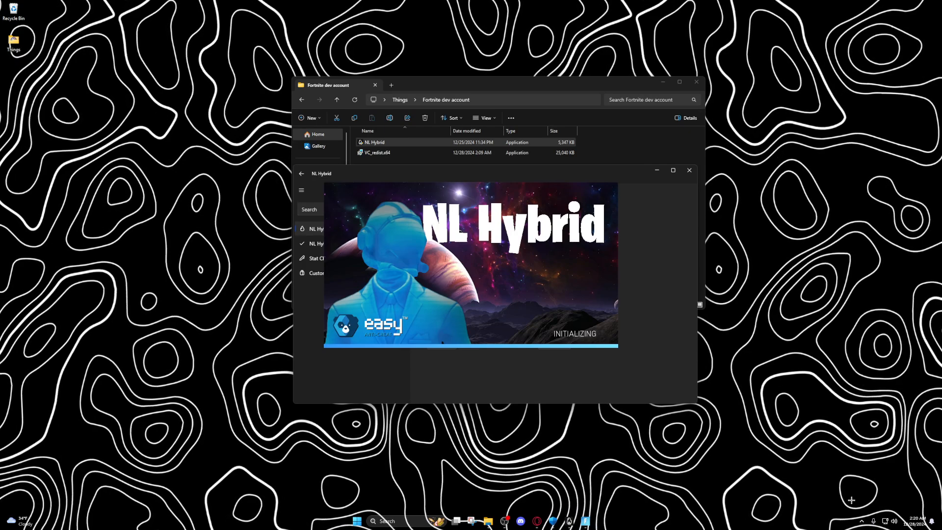
mouse_move(814, 421)
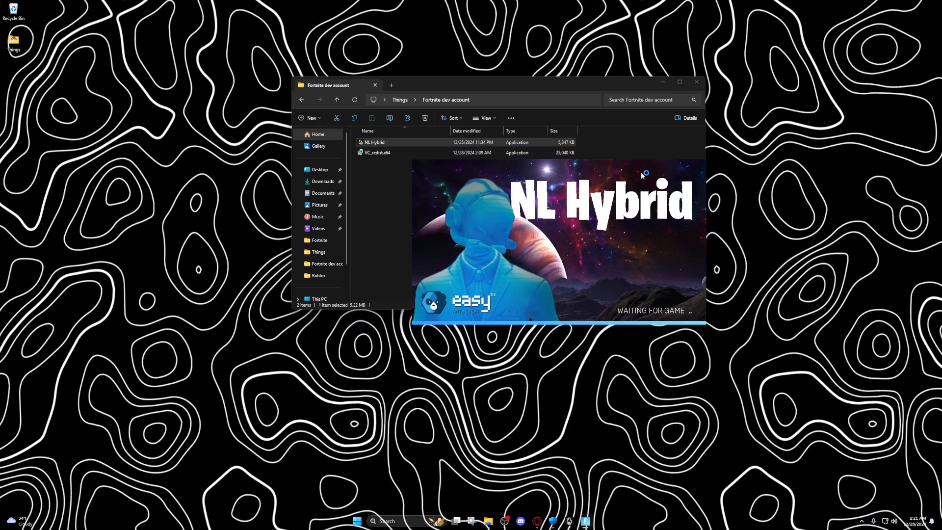
Wait through the NL Hybrid splash until the Fortnite lobby loads with 10,000,000 V-Bucks and level 999.
left_click(696, 83)
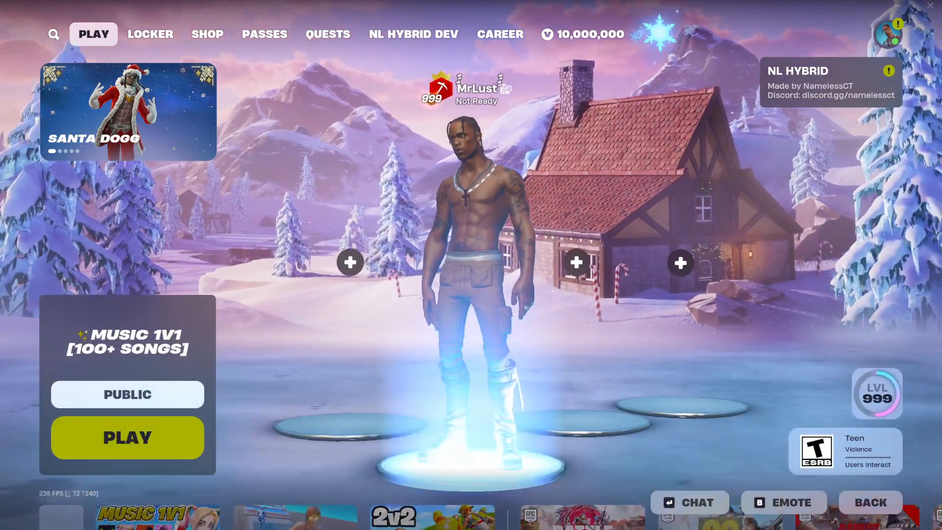
Review the V-Bucks store and Passes pages, then browse the Locker's full outfit collection.
left_click(582, 34)
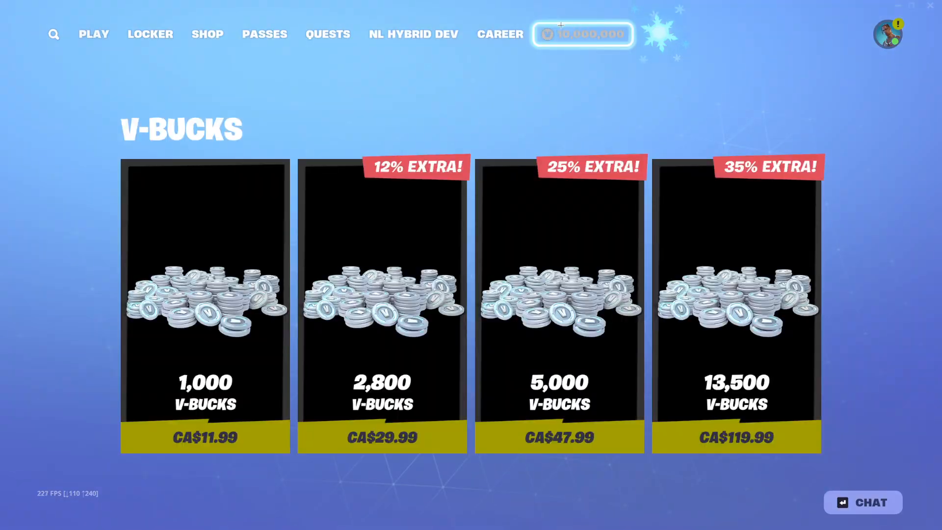
left_click(264, 34)
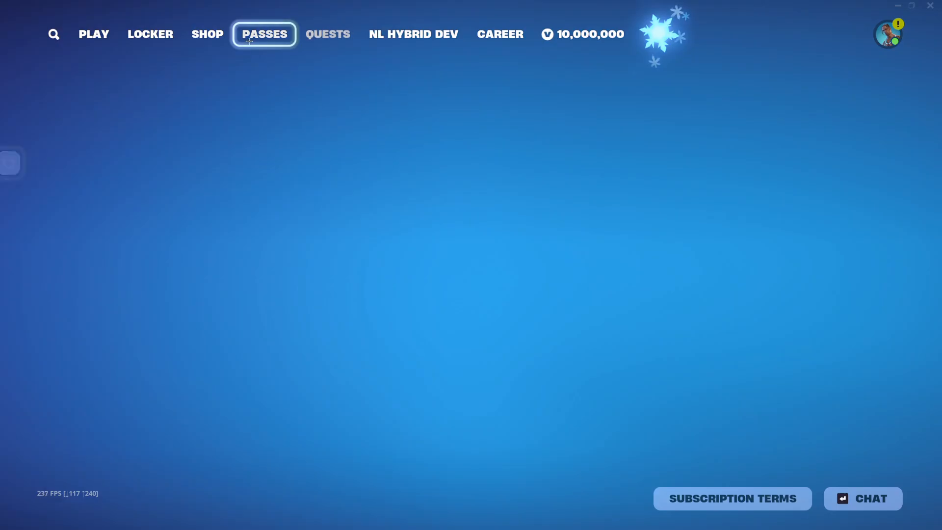
left_click(149, 33)
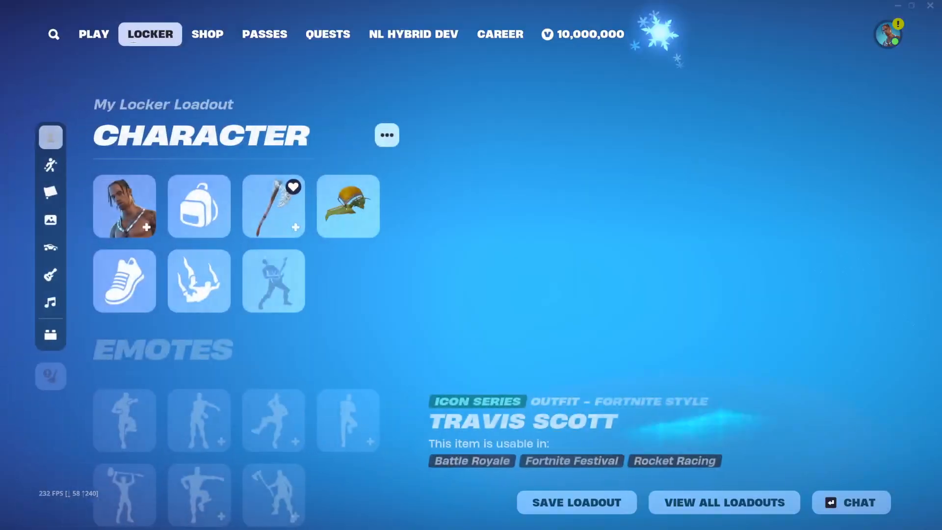
left_click(125, 206)
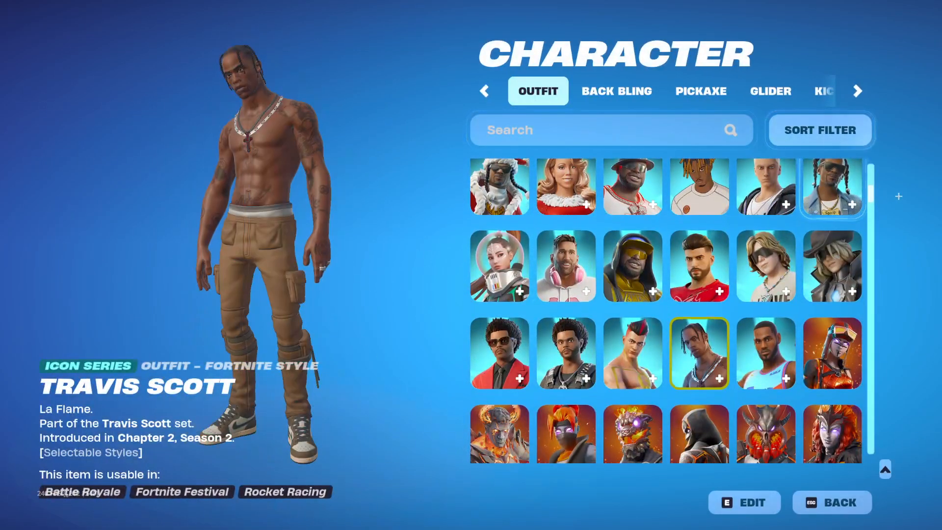
Check the outfit Sort & Filter options without changes and return to the Play lobby.
scroll("down", 3)
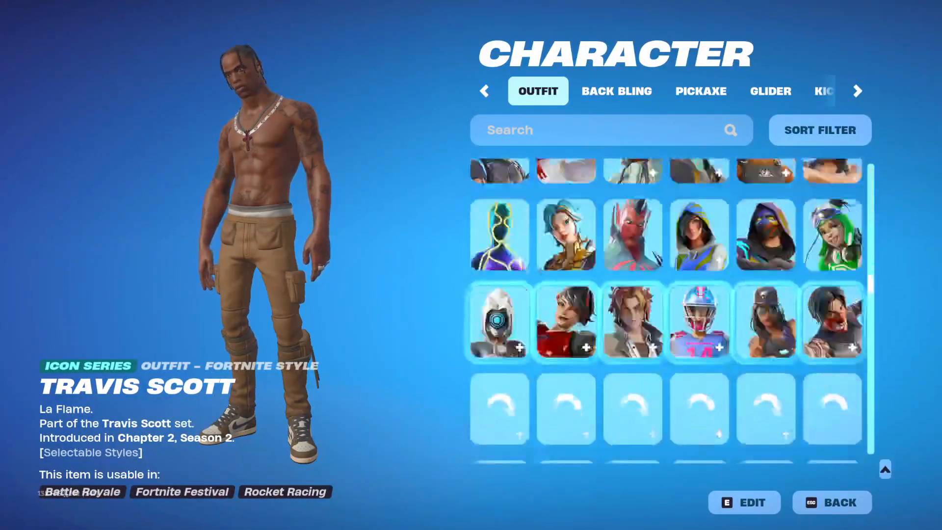
left_click(818, 129)
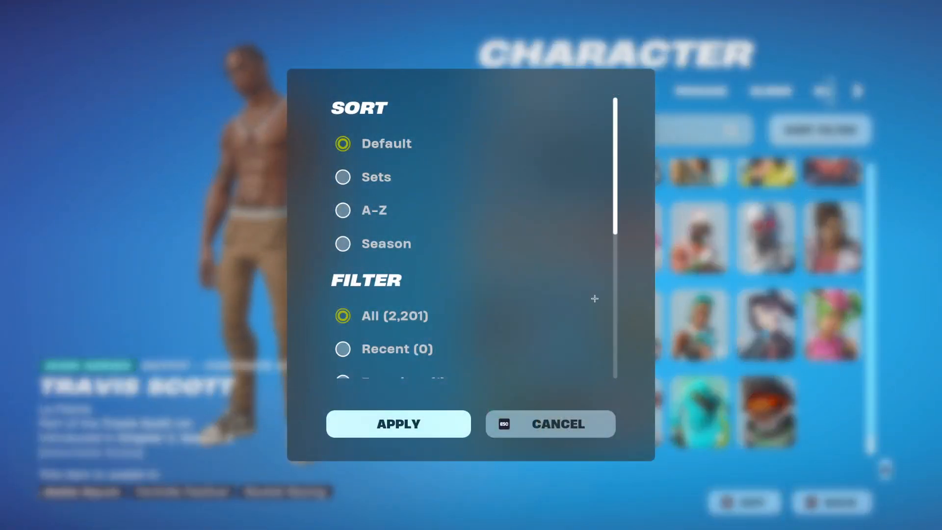
left_click(547, 423)
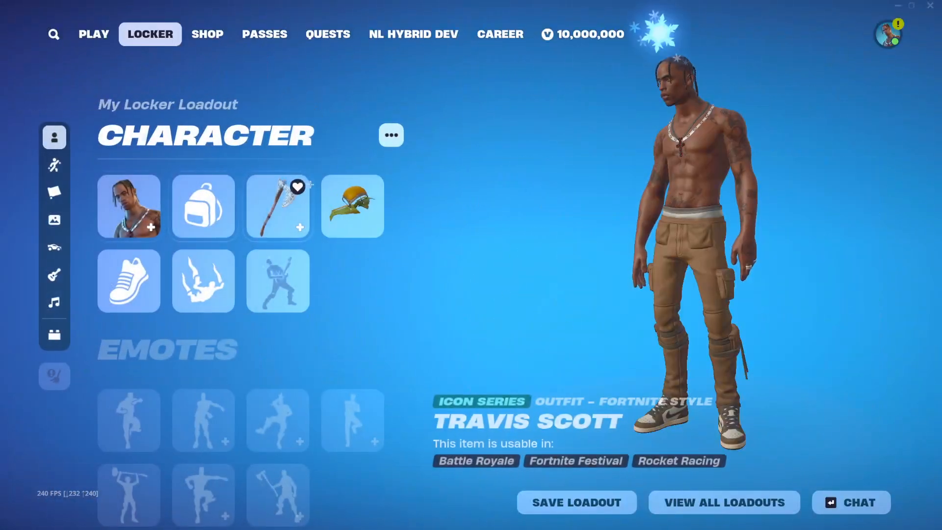
left_click(93, 33)
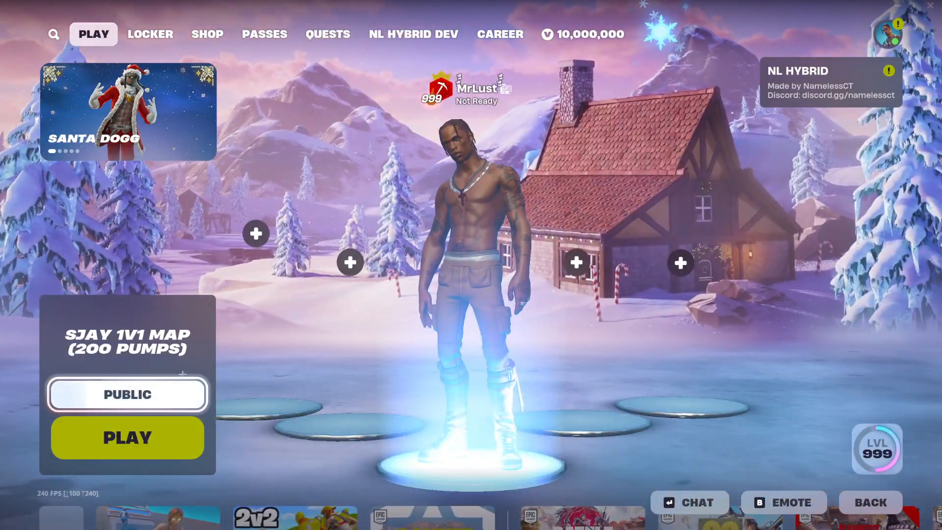
Confirm the Leviathan Axe pickaxe and emotes loadout in the Locker, then set the map to Private.
left_click(149, 34)
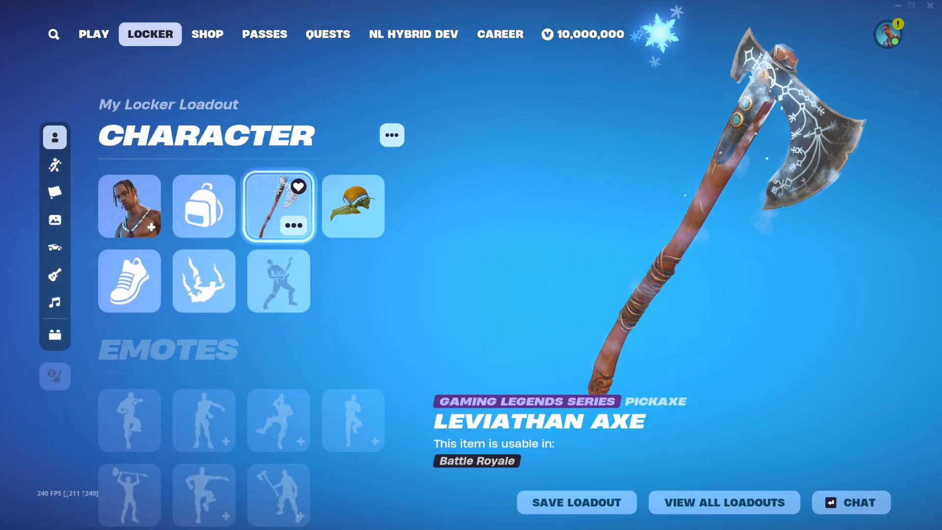
left_click(55, 166)
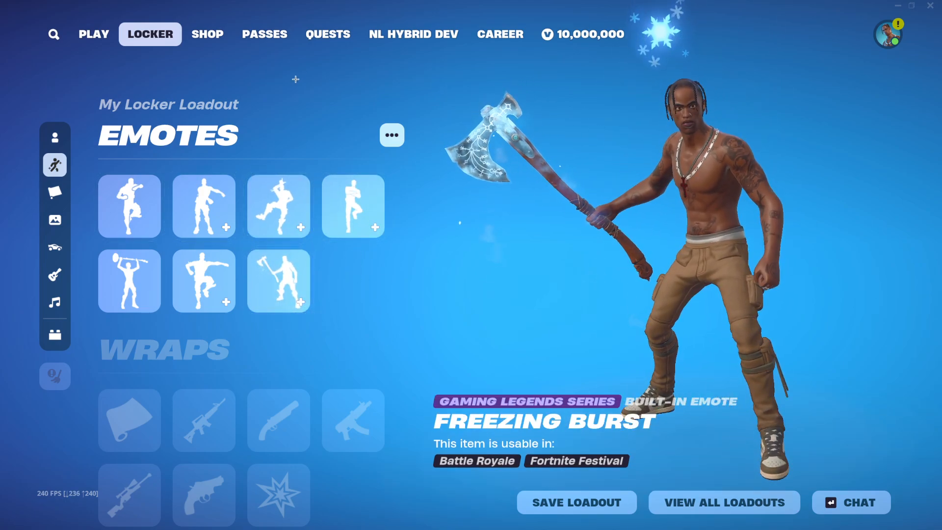
left_click(93, 34)
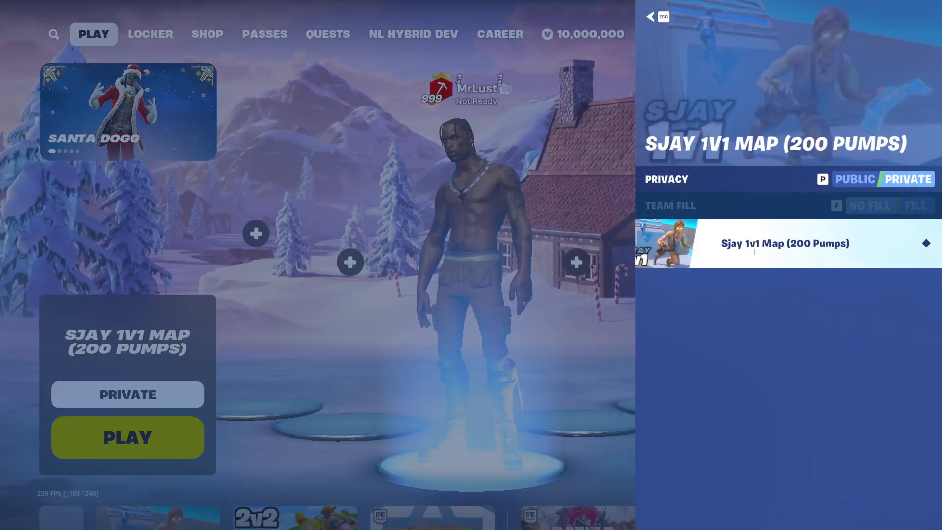
Start matchmaking for the private Sjay 1v1 map and return to the Locker's emotes.
left_click(126, 438)
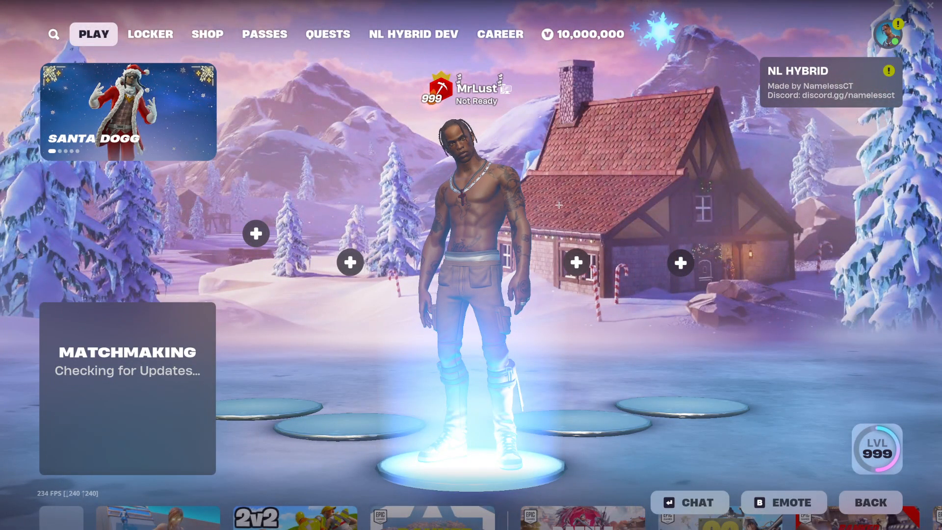
left_click(151, 33)
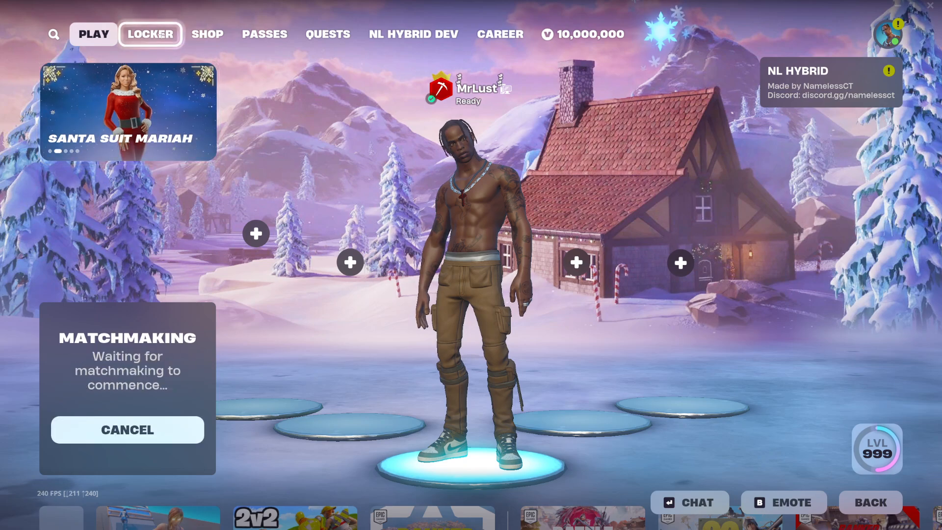
left_click(149, 33)
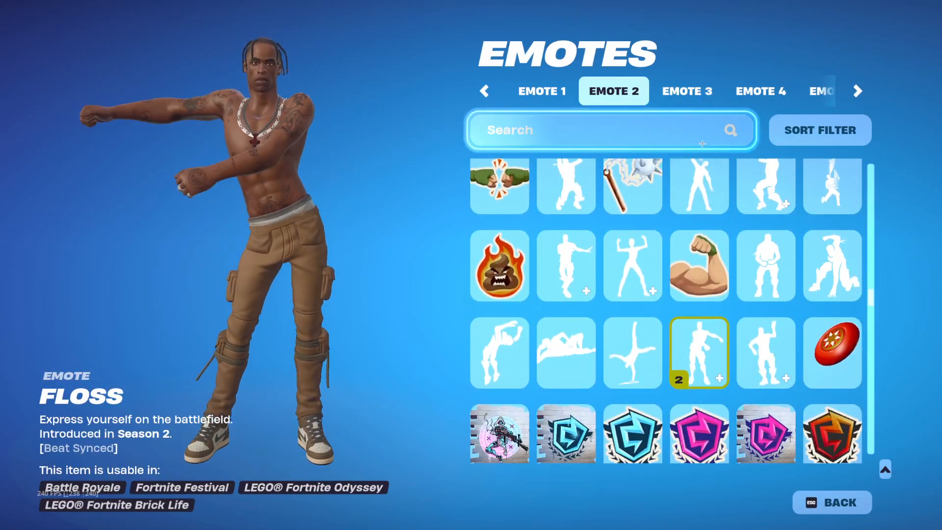
Filter the emote collection, select the Put 'Er There emote, and return to the lobby queue.
left_click(818, 129)
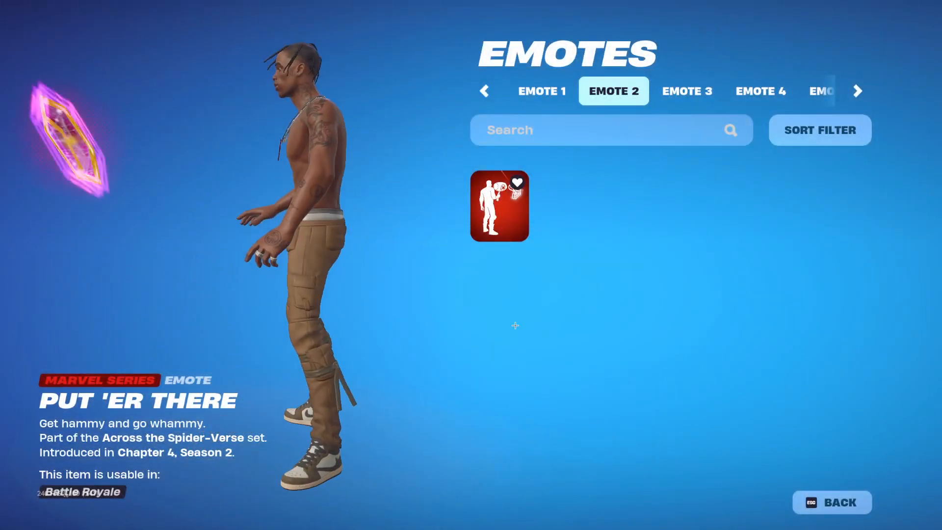
left_click(499, 205)
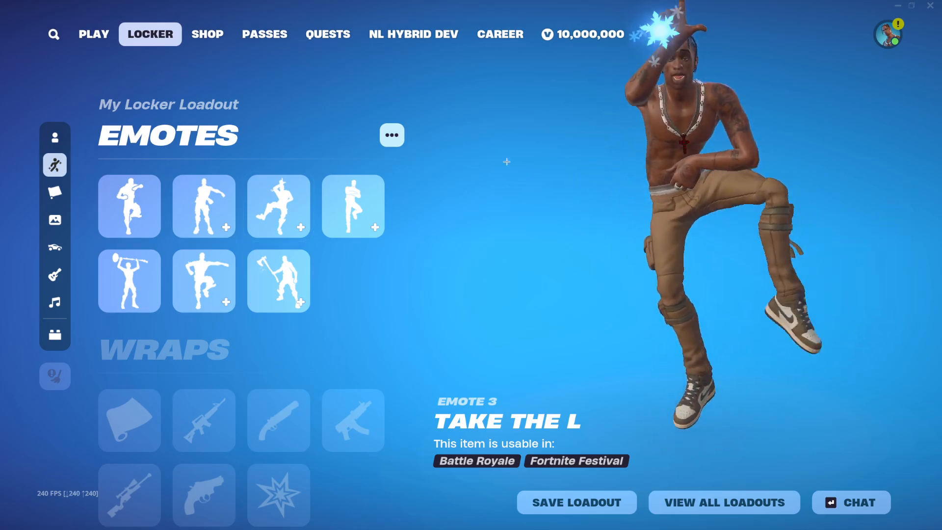
left_click(94, 33)
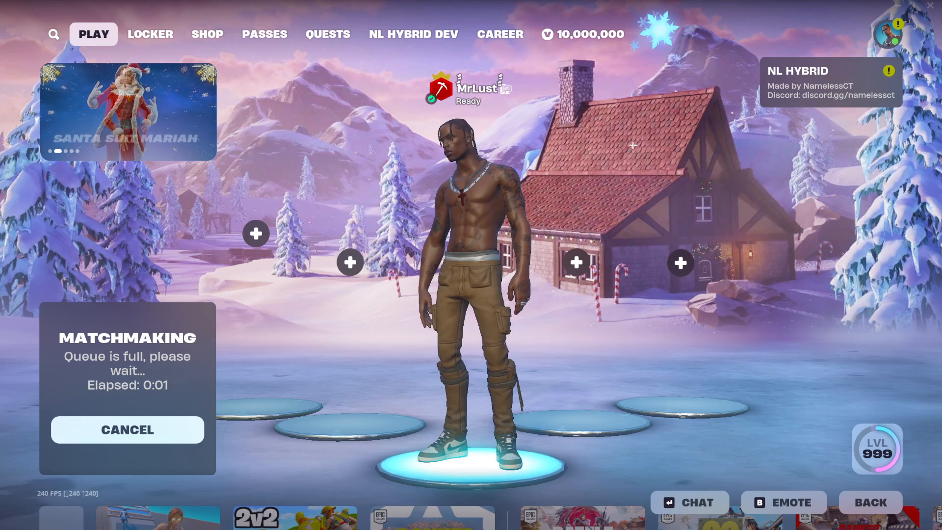
Load into the creative match and bring up the in-game Character loadout.
left_click(898, 23)
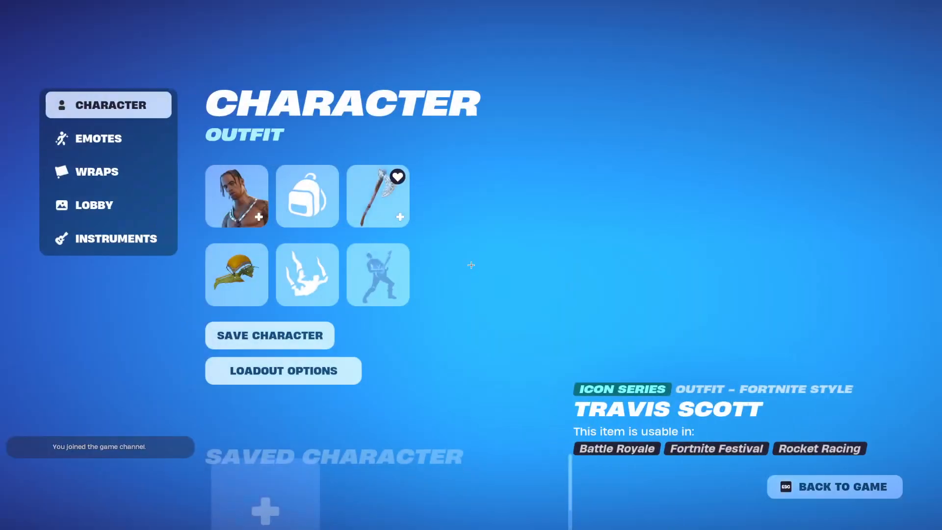
Equip the Leviathan Axe from the pickaxe collection and return to the match holding it.
left_click(377, 195)
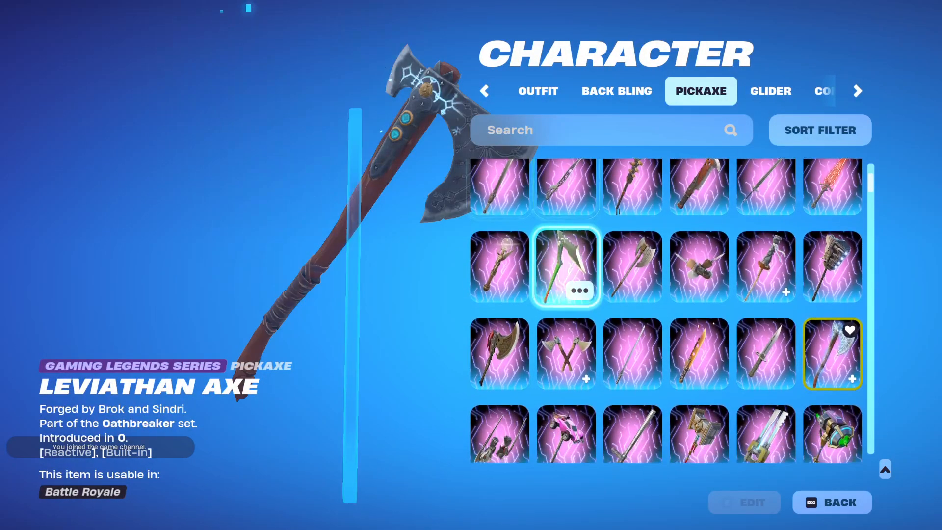
left_click(830, 352)
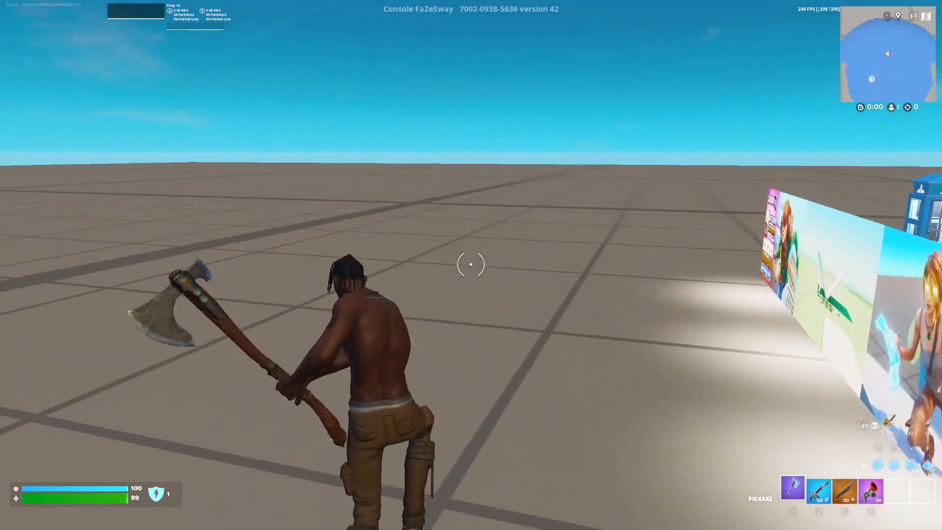
Walk the character across the island and bring up the emote wheel with Put 'Er There available.
key("2")
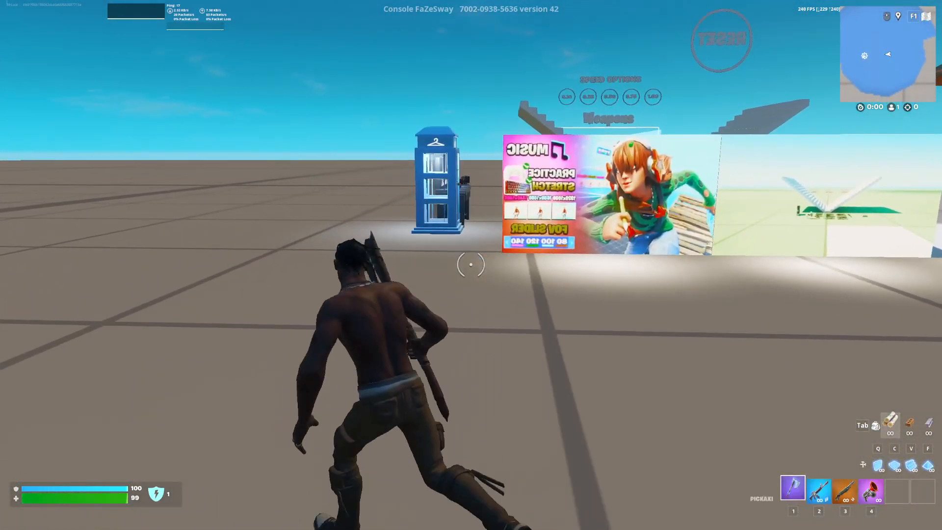
key("b")
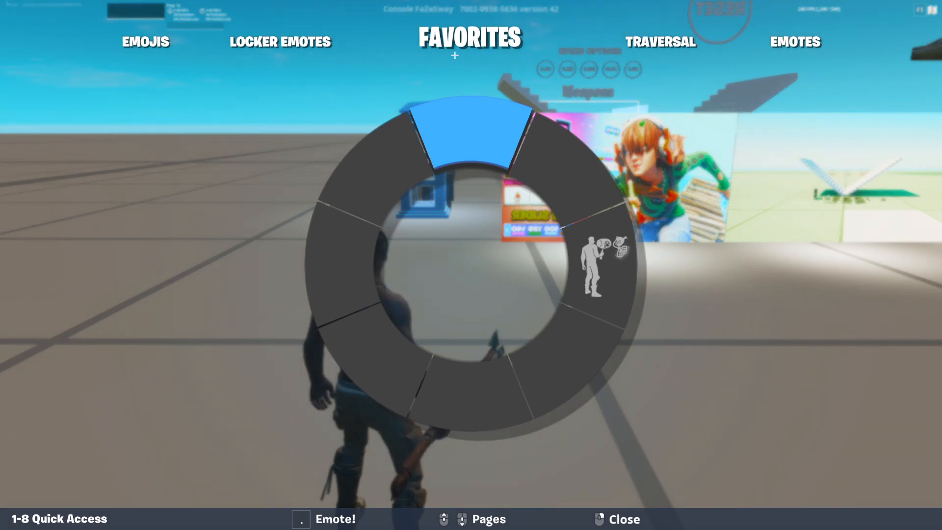